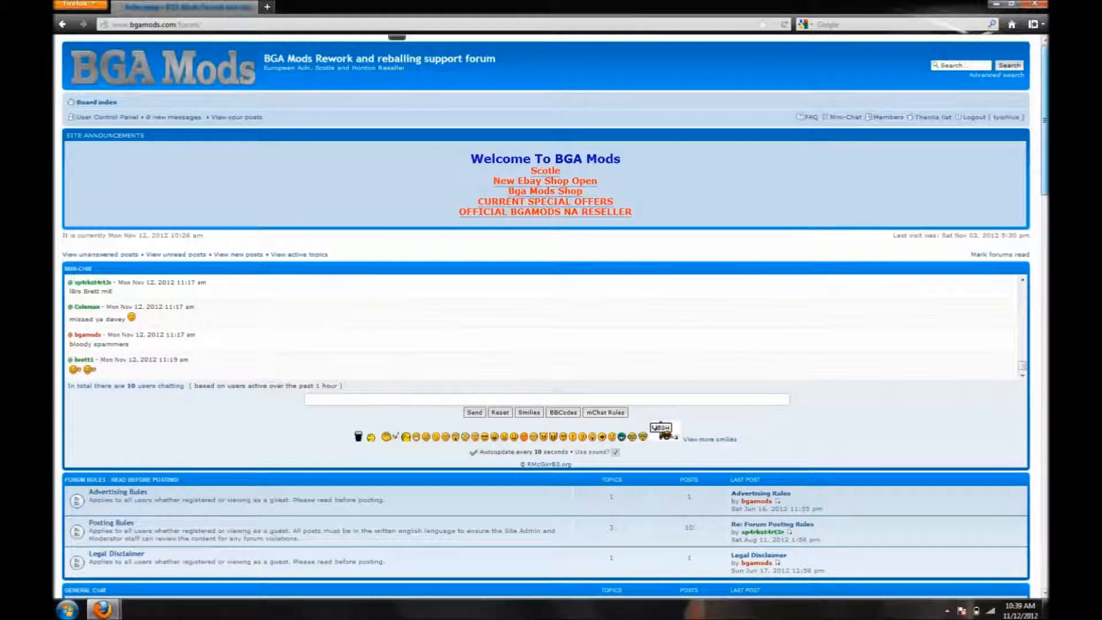
Step: Scroll through the UK shop's Latest products list and back up to the top
scroll(down, 3)
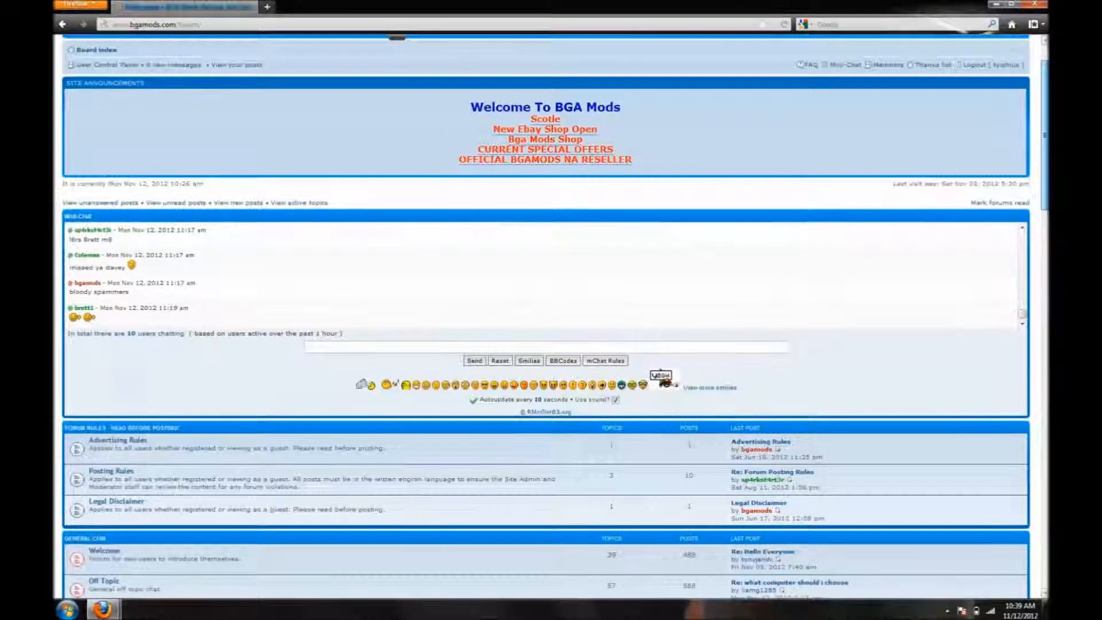
scroll(down, 3)
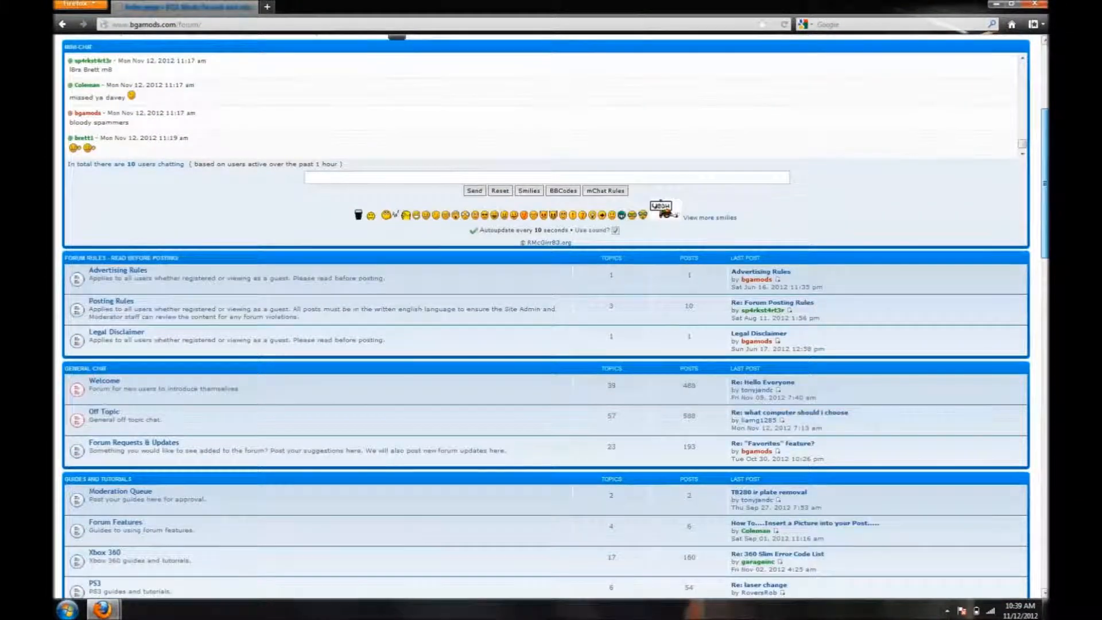
scroll(down, 3)
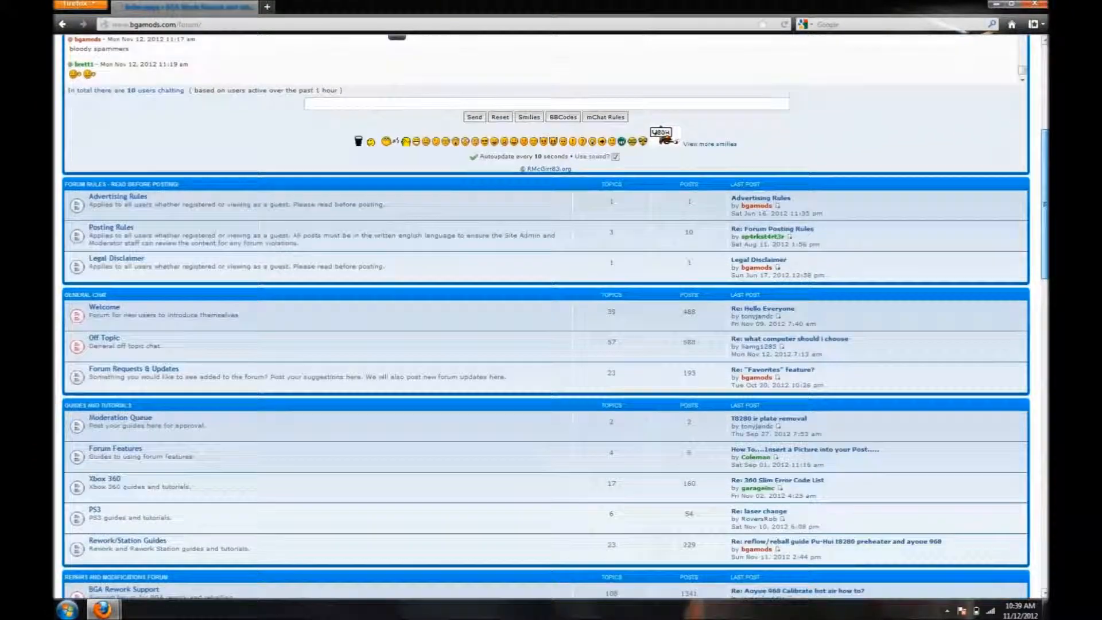
scroll(down, 3)
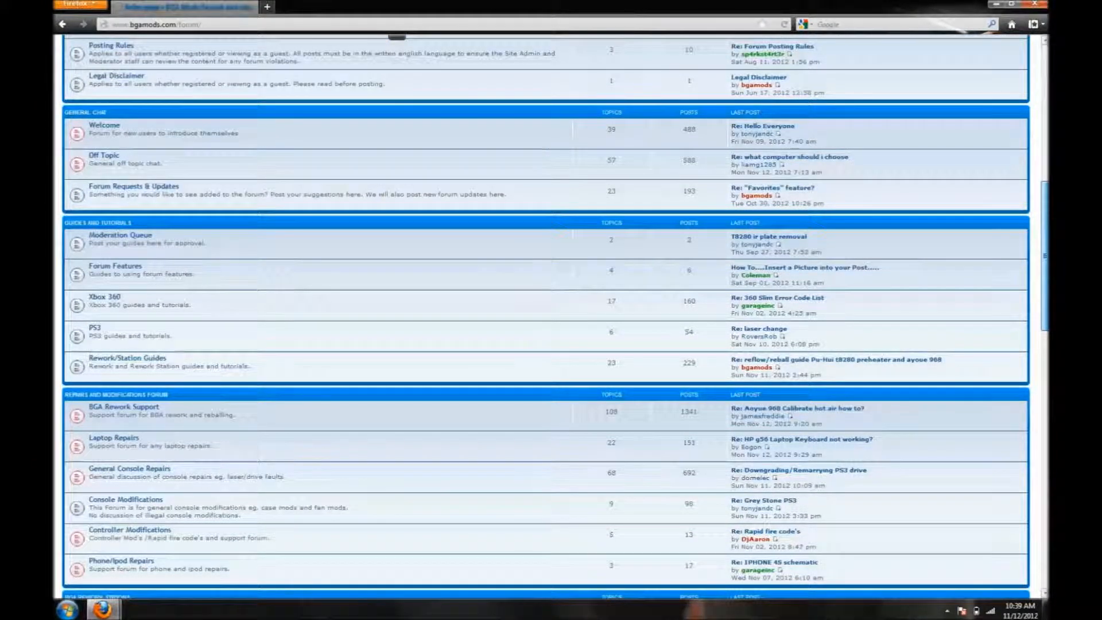
scroll(down, 3)
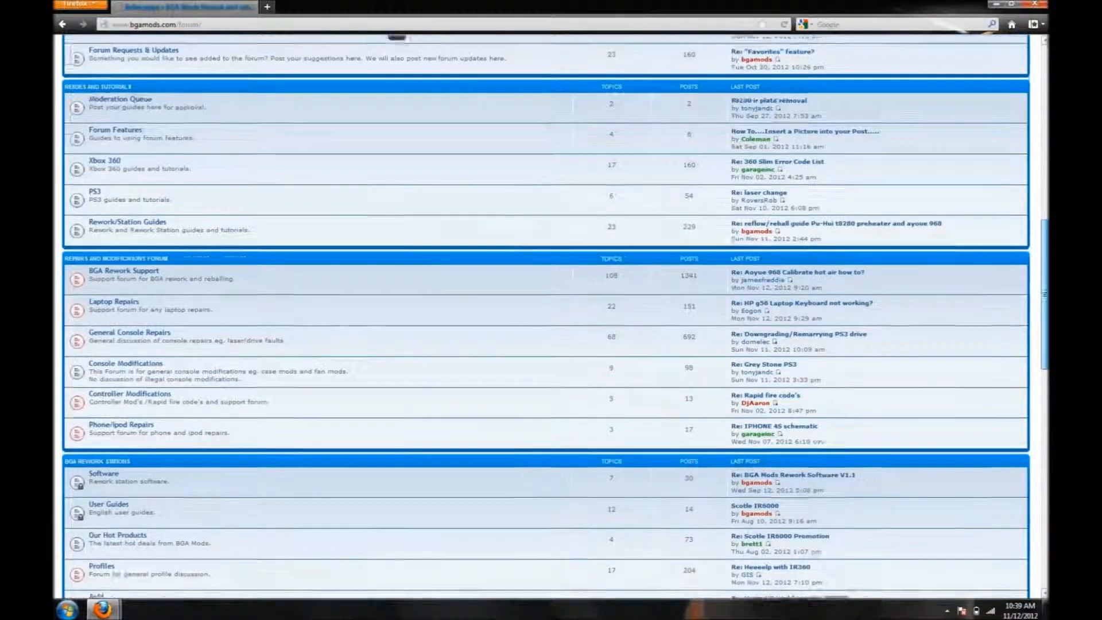
scroll(down, 3)
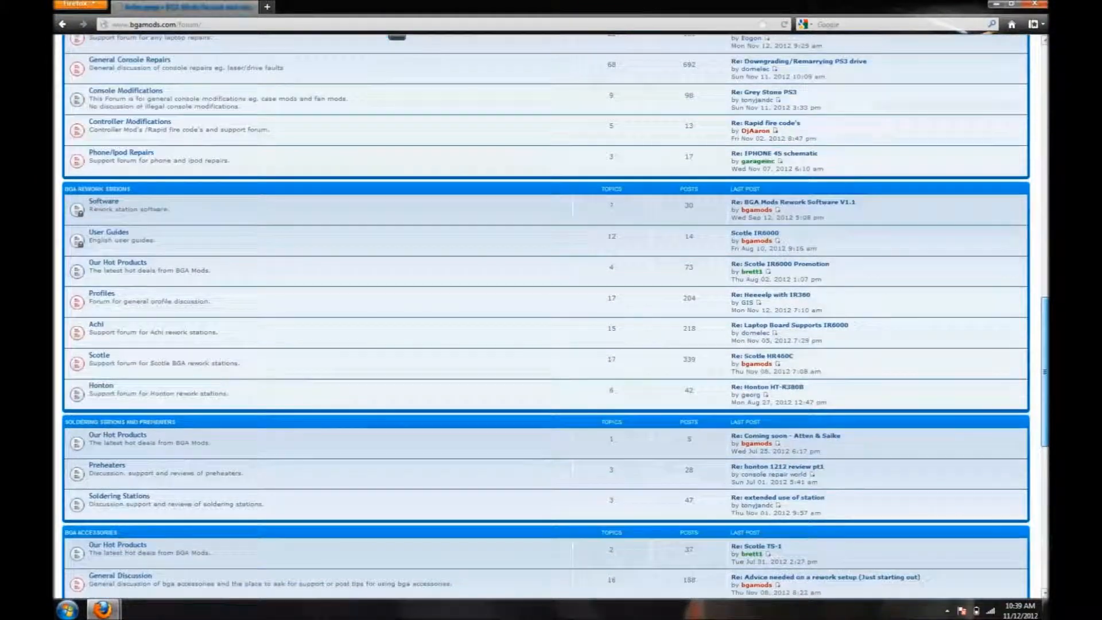
scroll(down, 3)
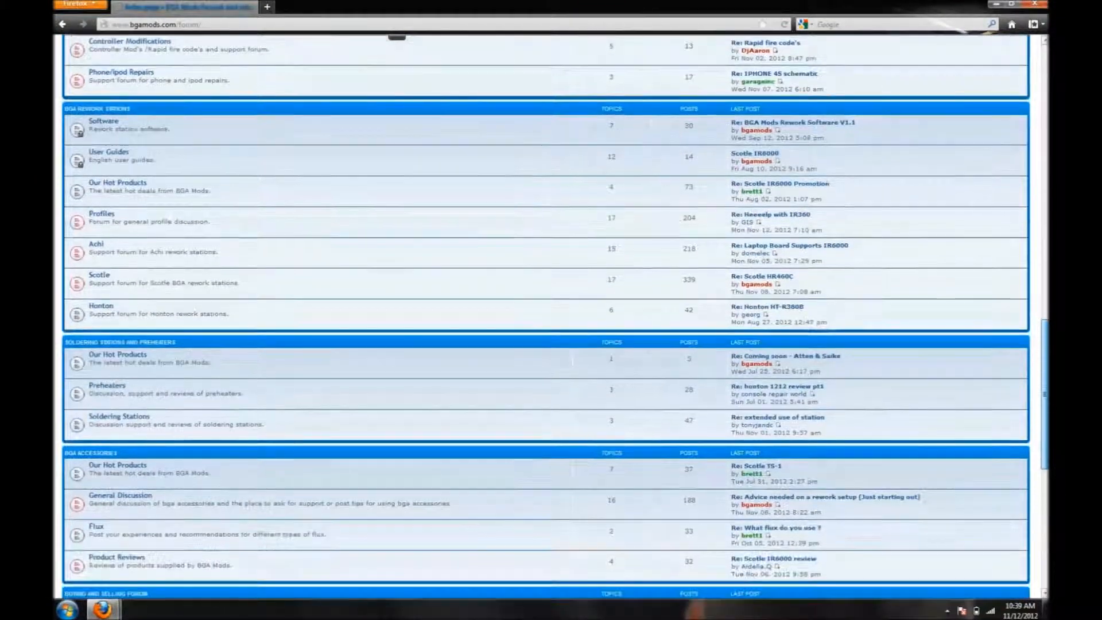
scroll(down, 3)
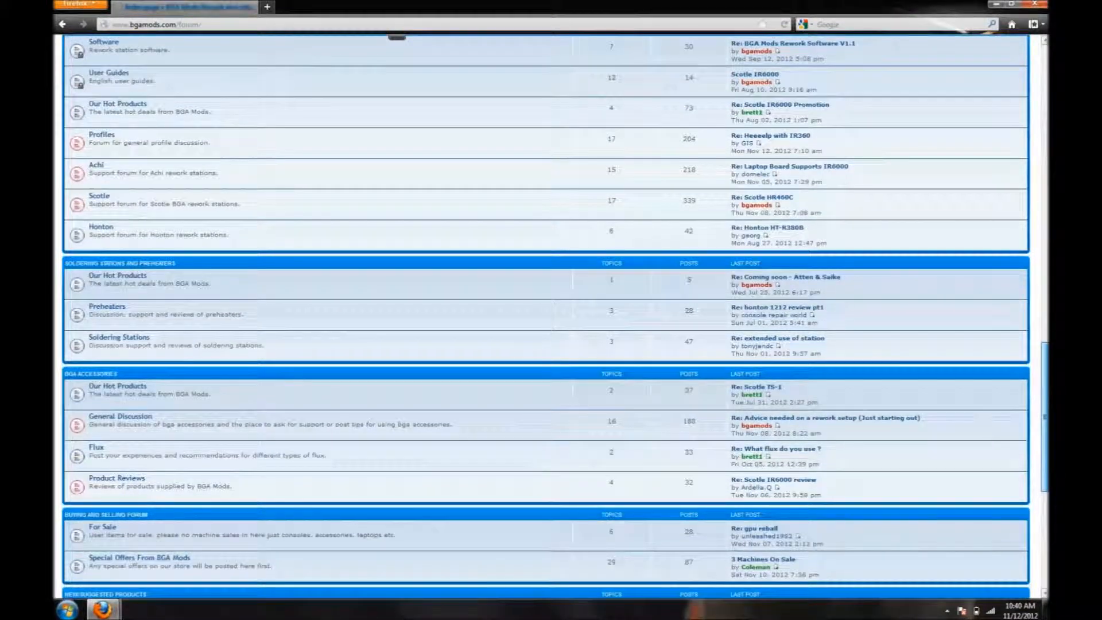
scroll(down, 3)
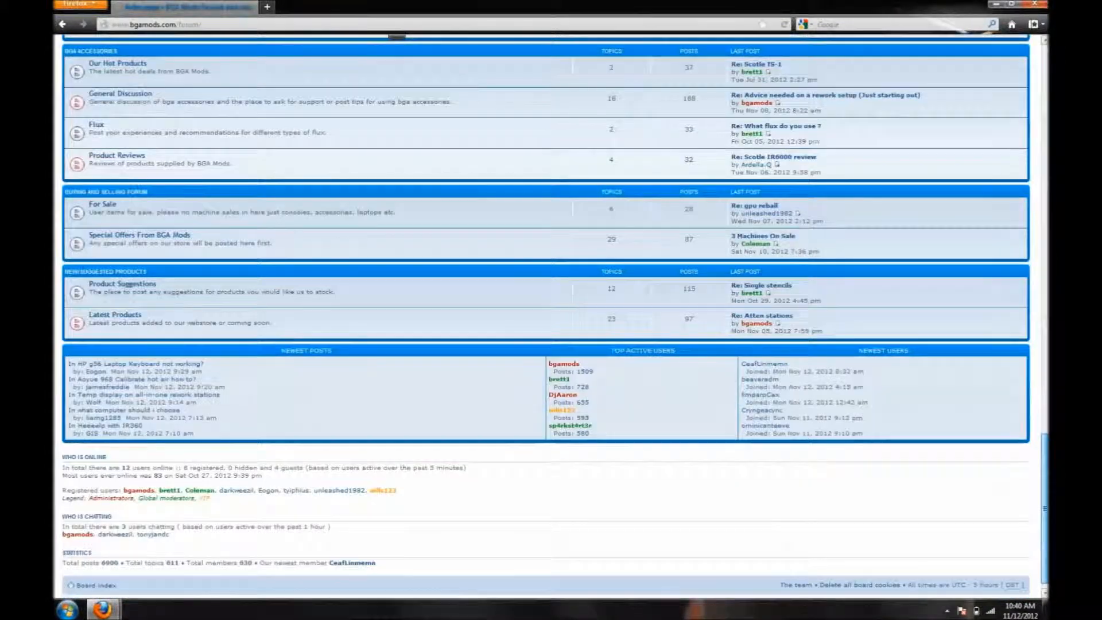
scroll(up, 3)
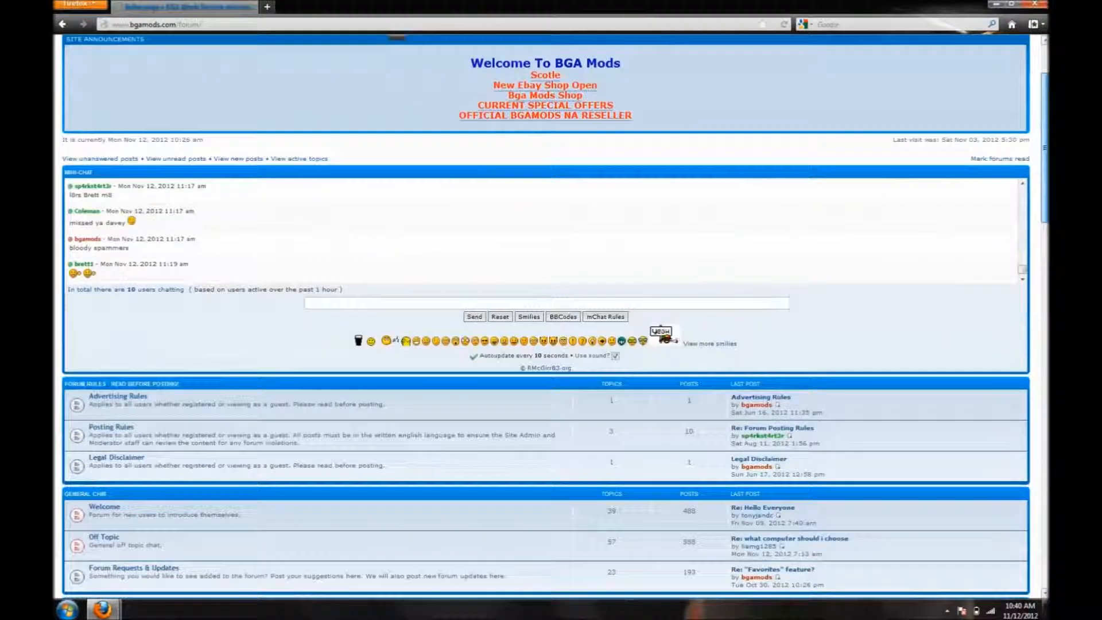
scroll(up, 3)
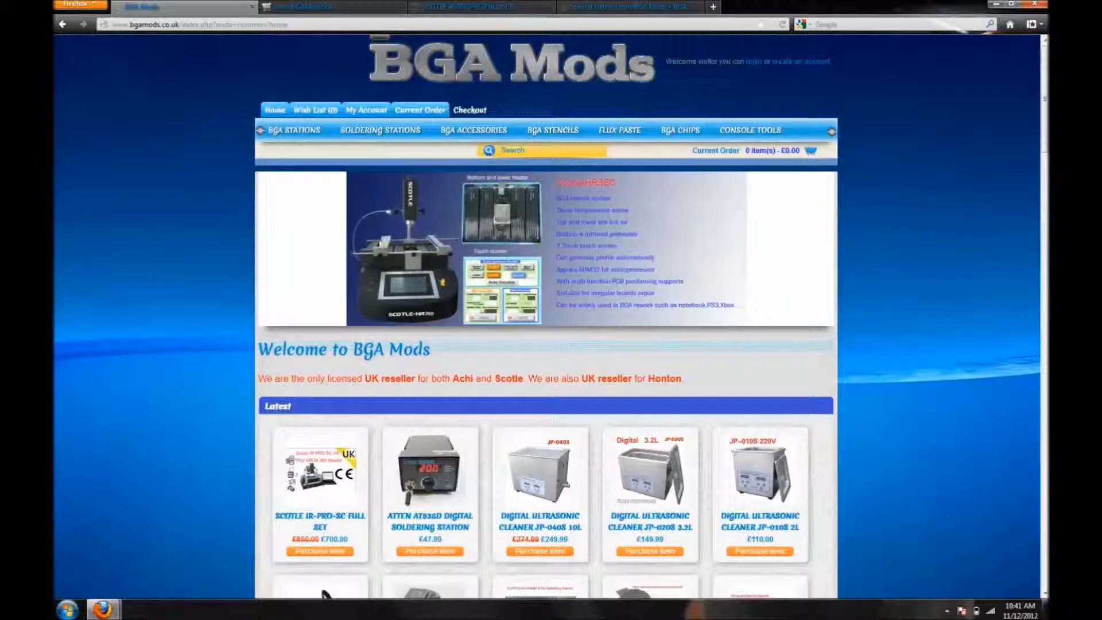
scroll(down, 3)
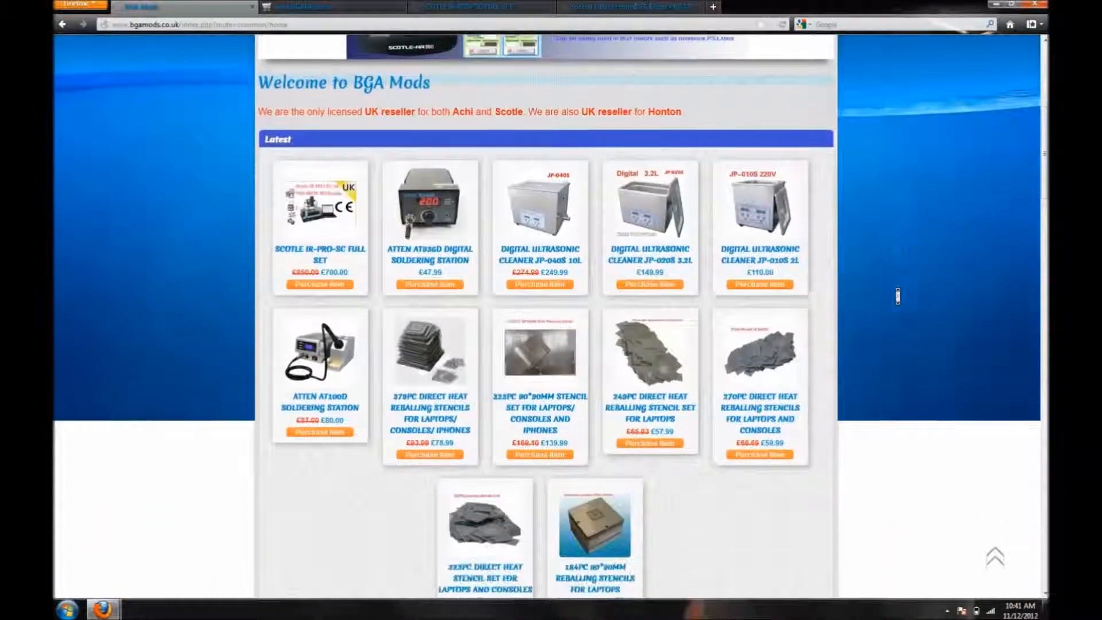
scroll(up, 3)
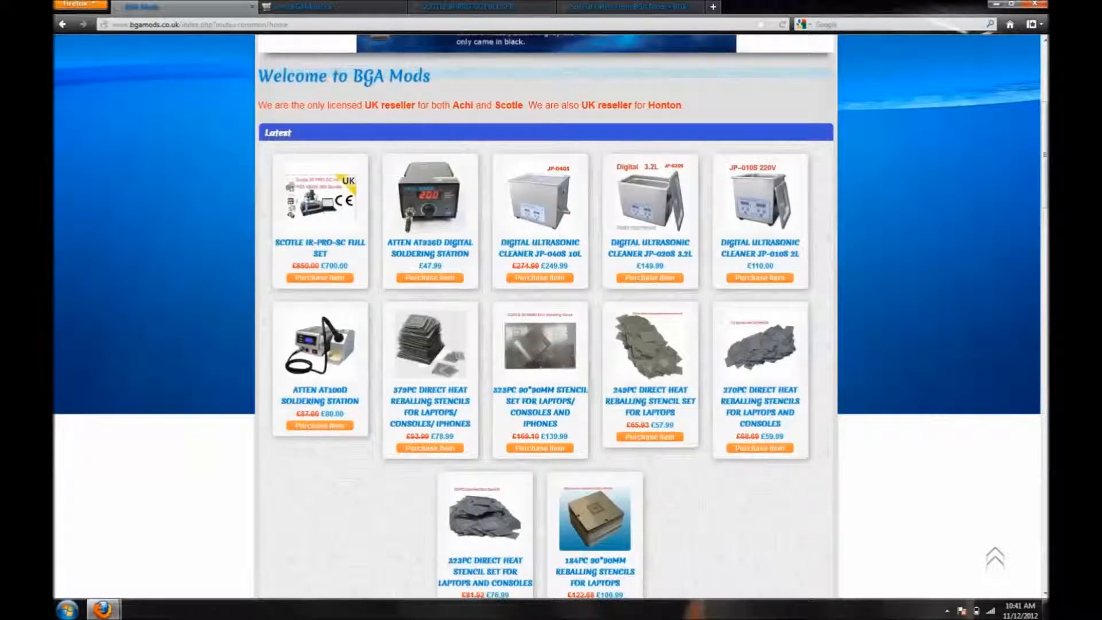
scroll(up, 3)
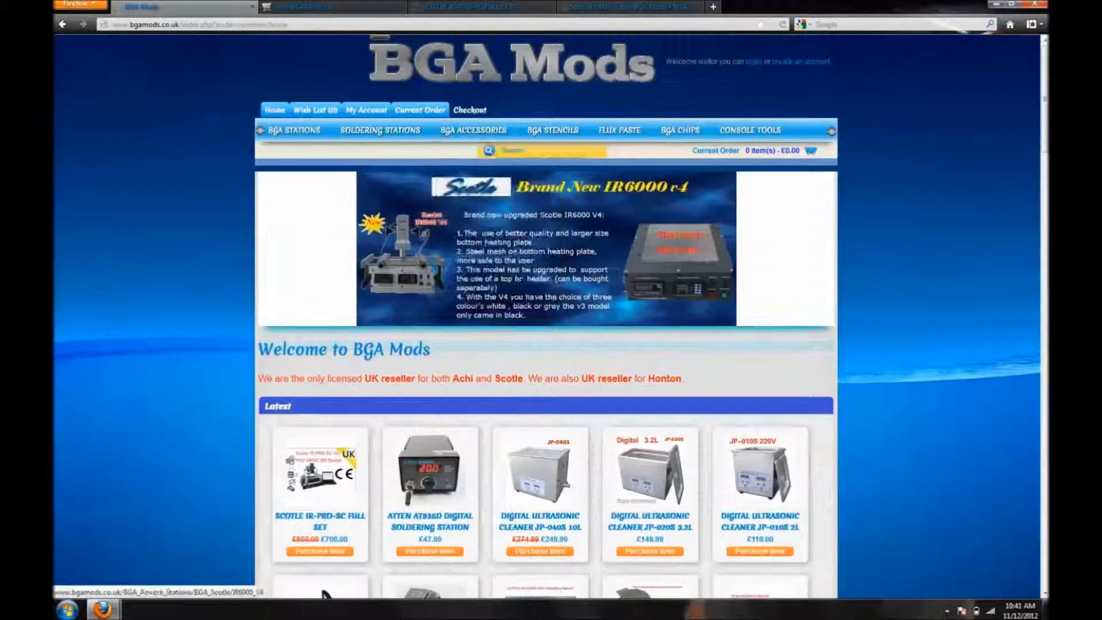
Step: Show the BGA Stencils categories menu and browse the page around it
click(552, 130)
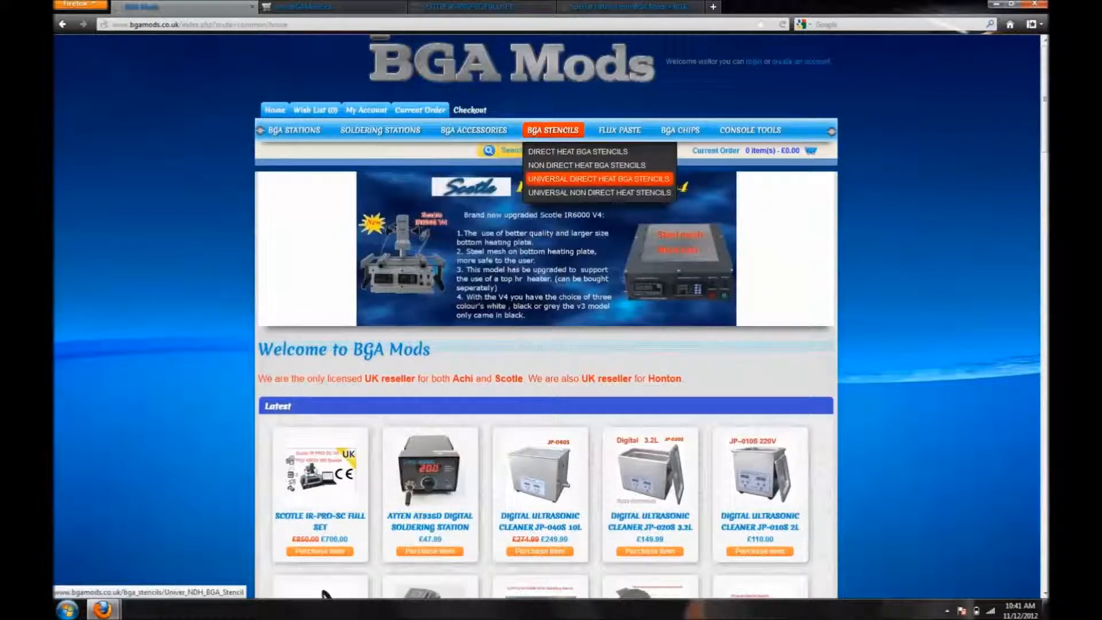
mouse_move(599, 192)
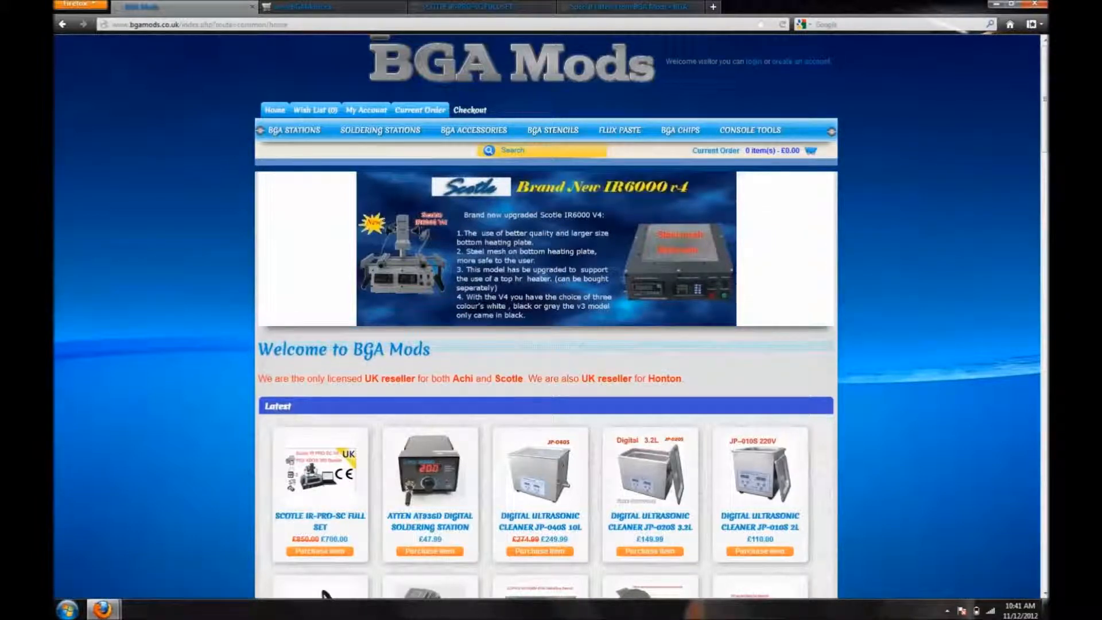
scroll(down, 3)
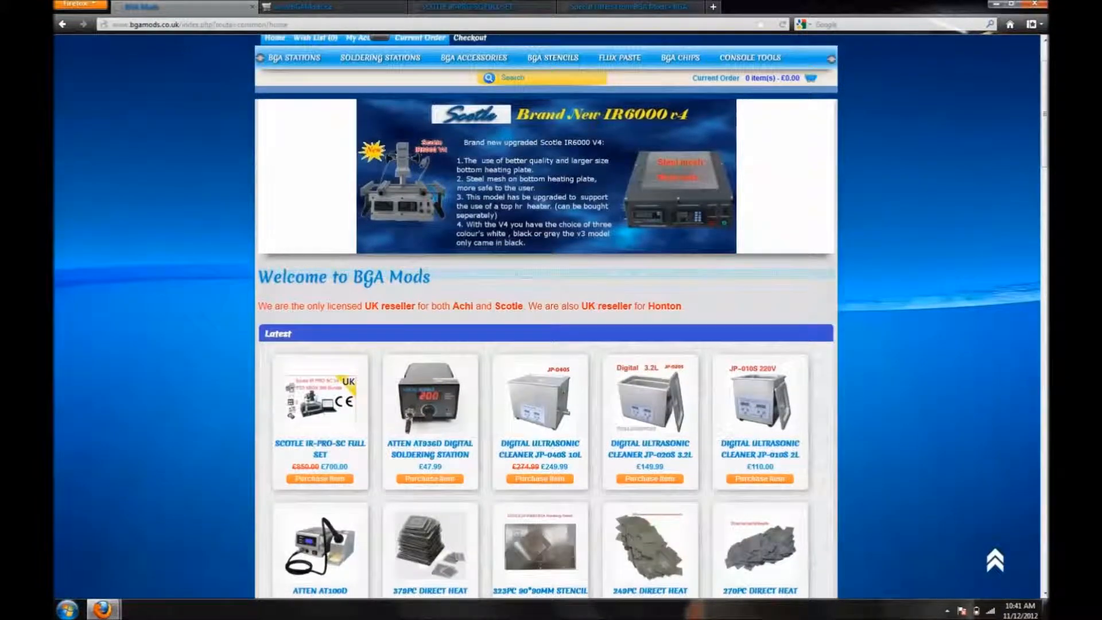
scroll(down, 3)
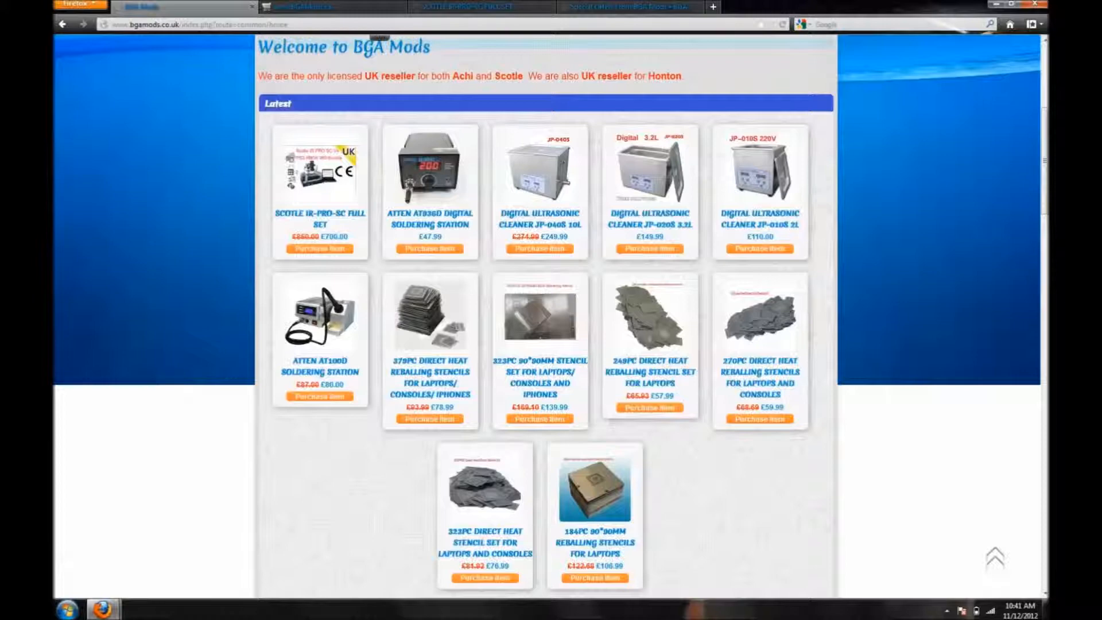
scroll(up, 3)
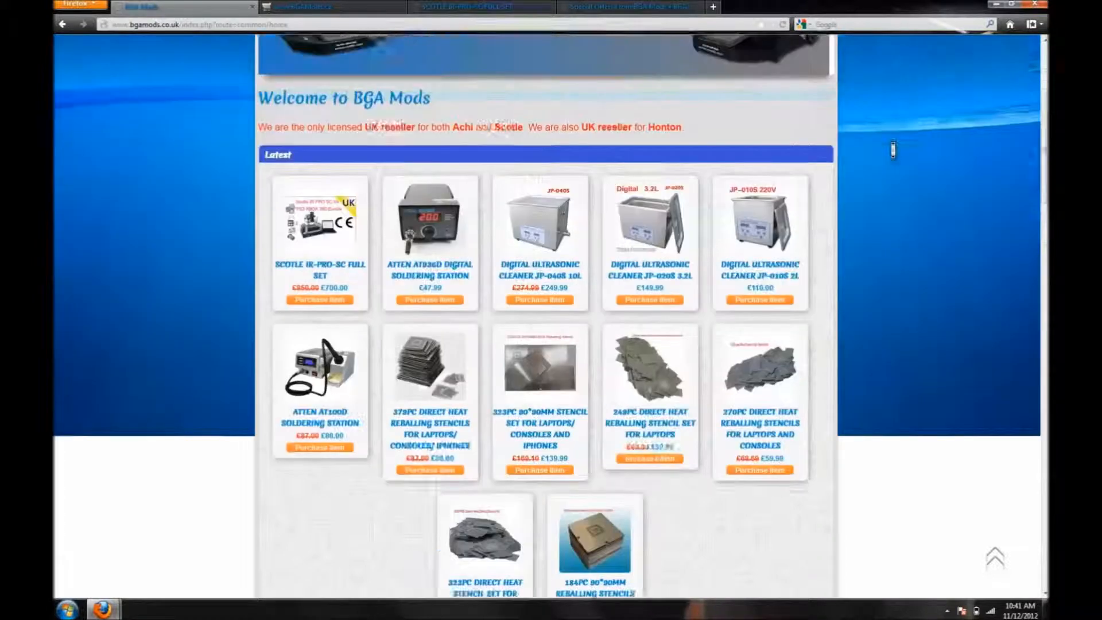
scroll(up, 3)
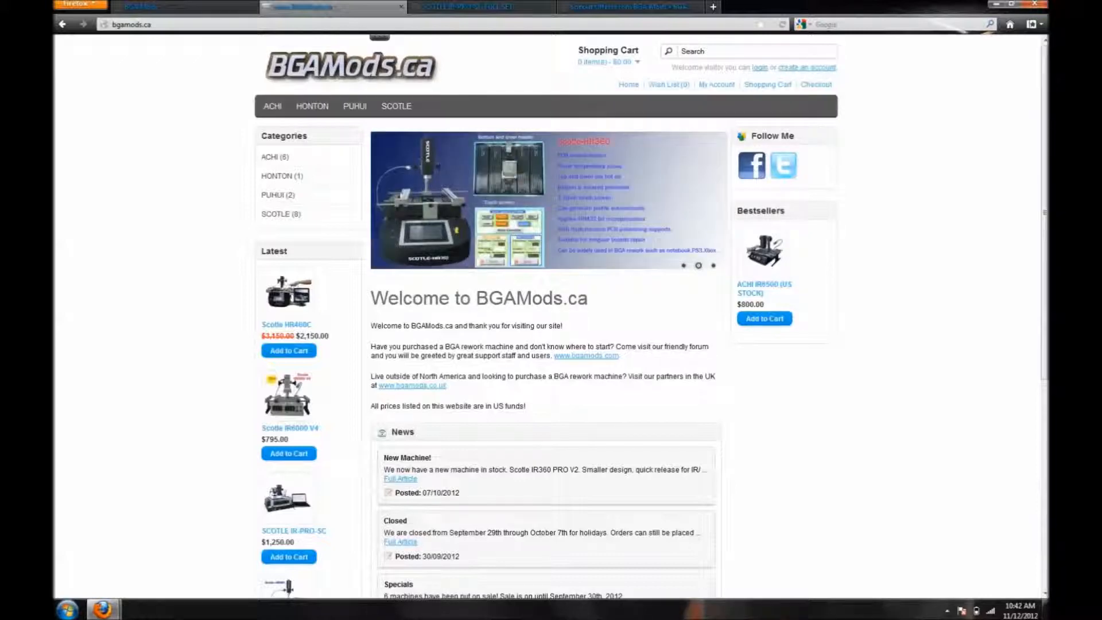
Step: List the ACHI category's six rework machines with prices and browse the full listing
click(696, 265)
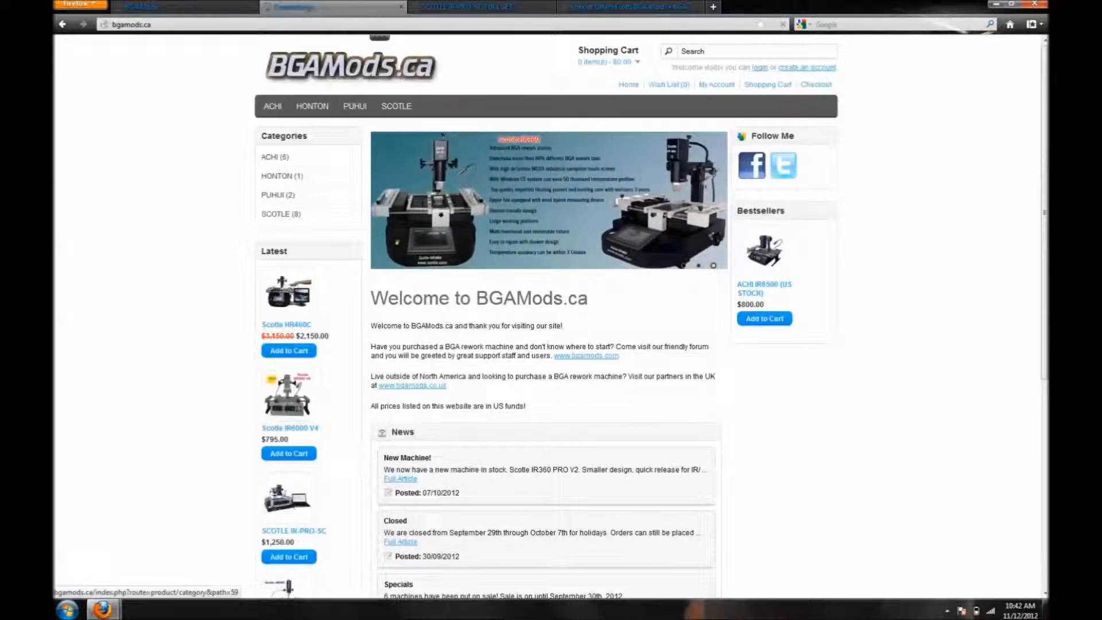
click(271, 105)
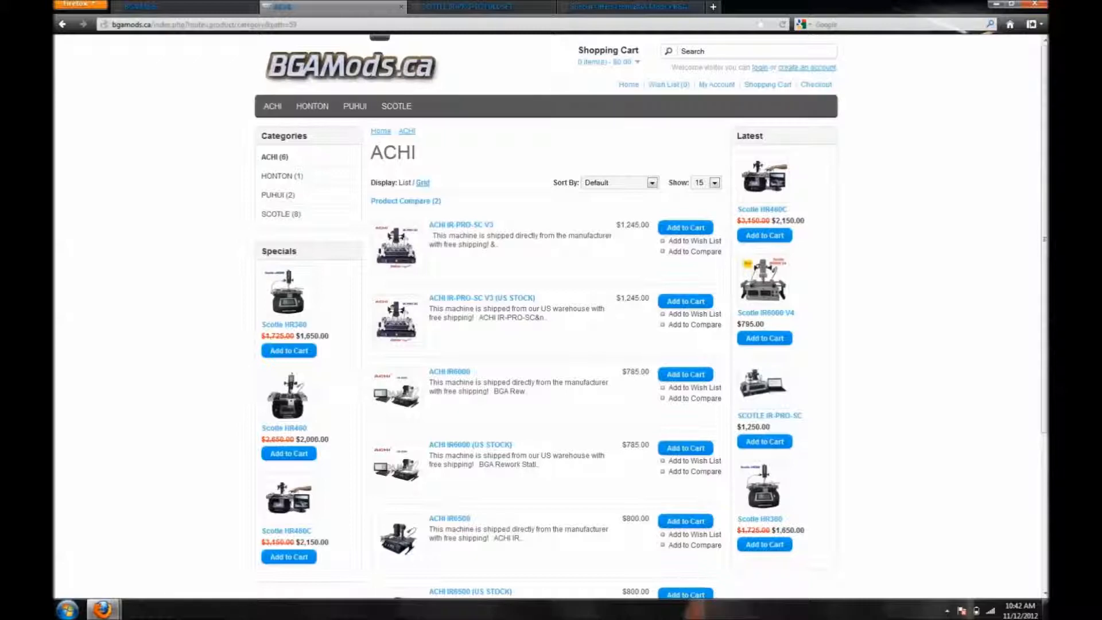
scroll(down, 3)
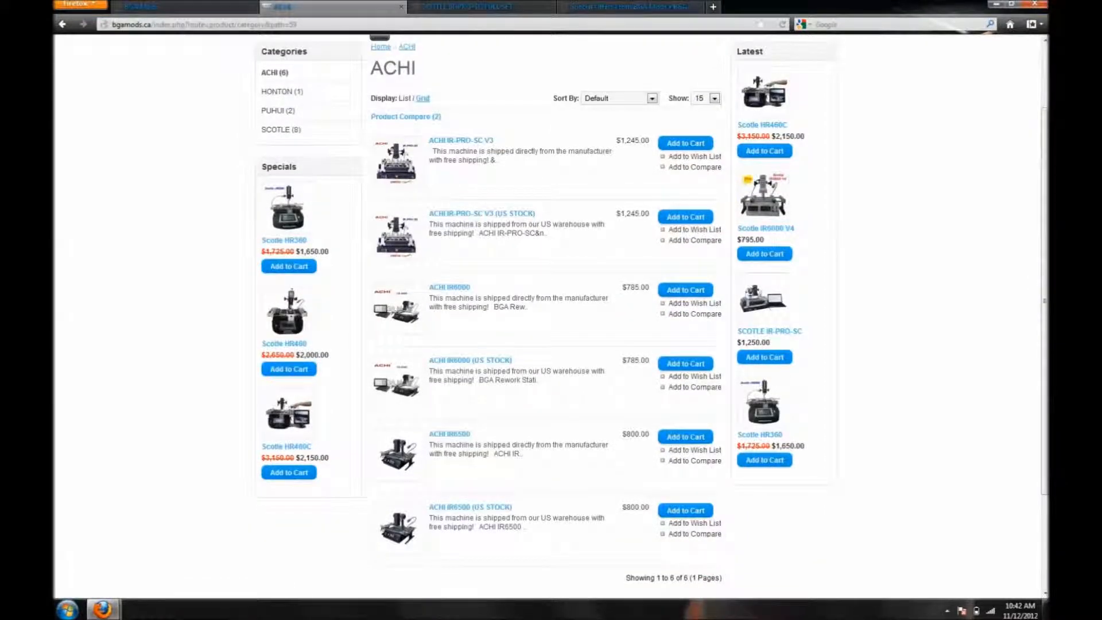
scroll(up, 3)
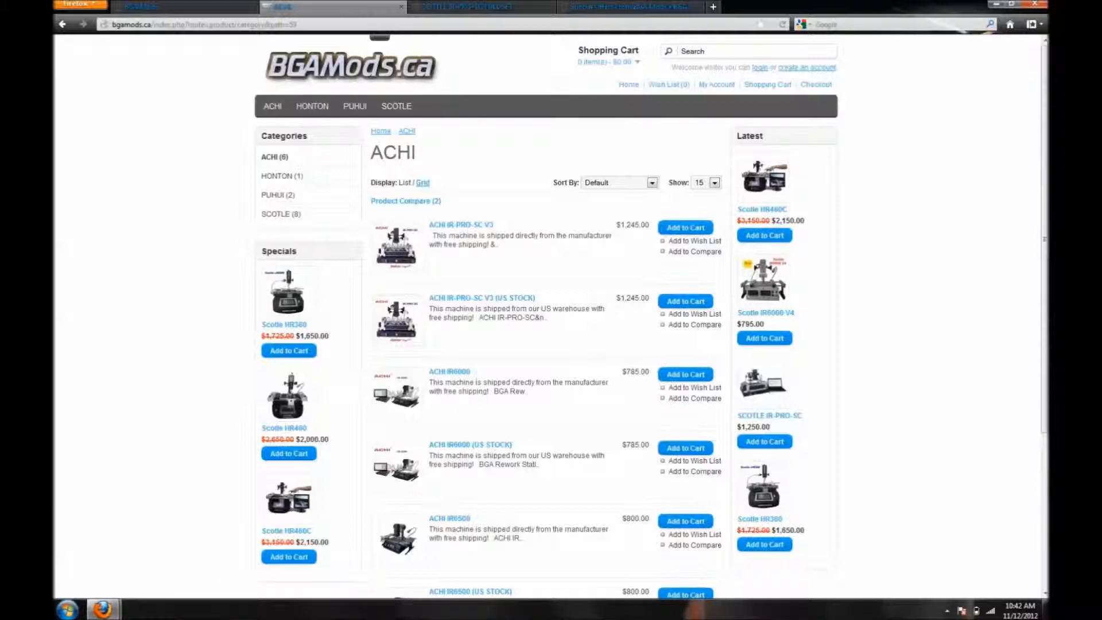
scroll(down, 3)
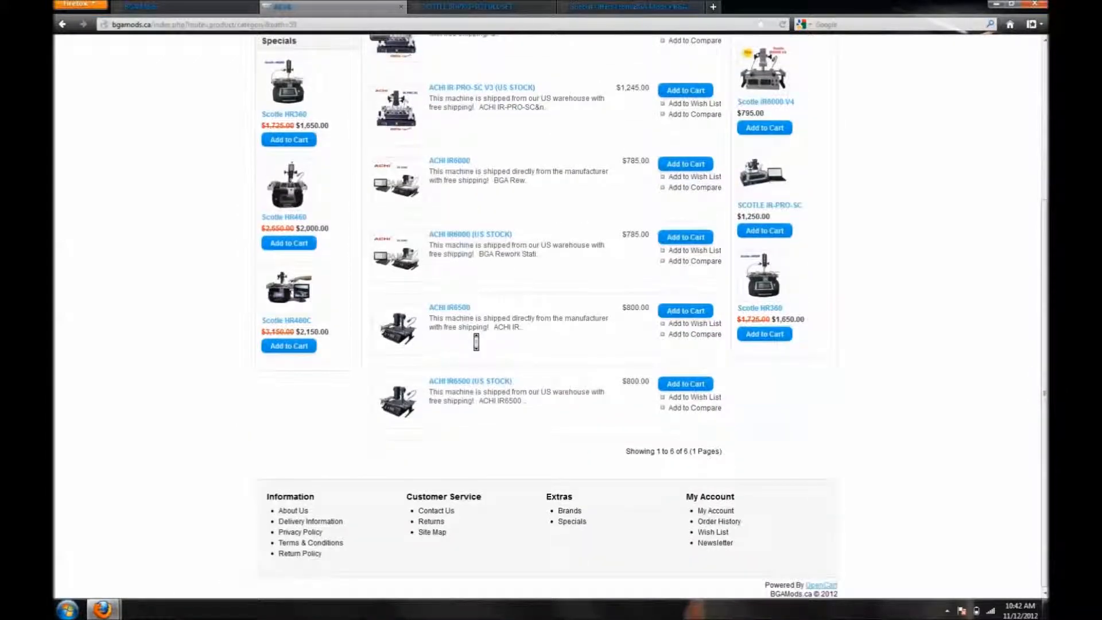
scroll(up, 3)
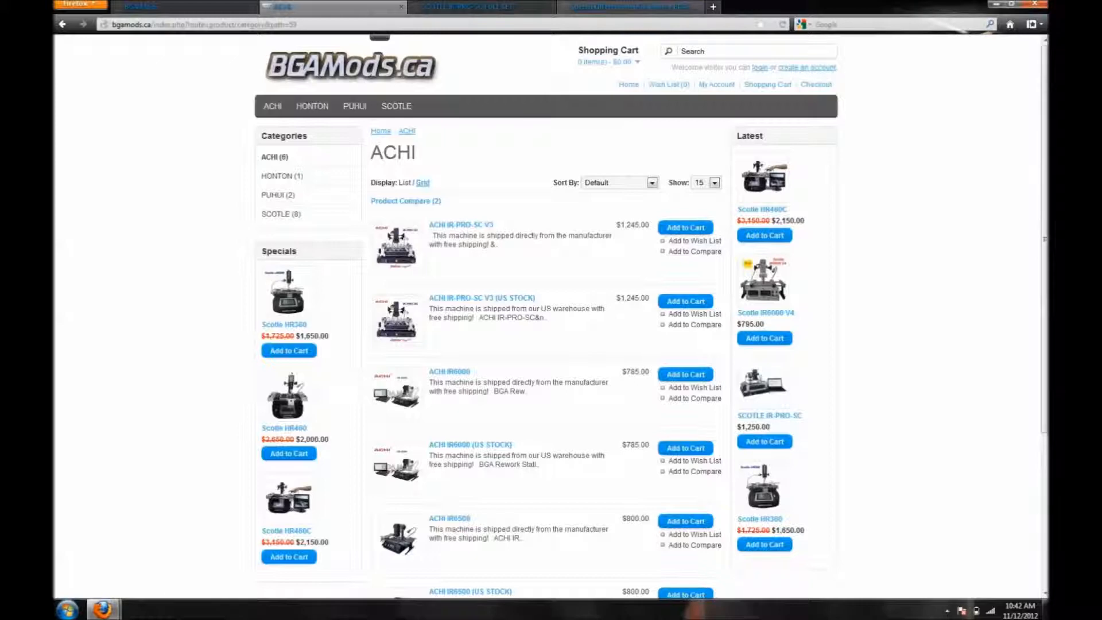
Step: Switch to the forum tab showing the Special Offers From BGA Mods topic list
click(629, 7)
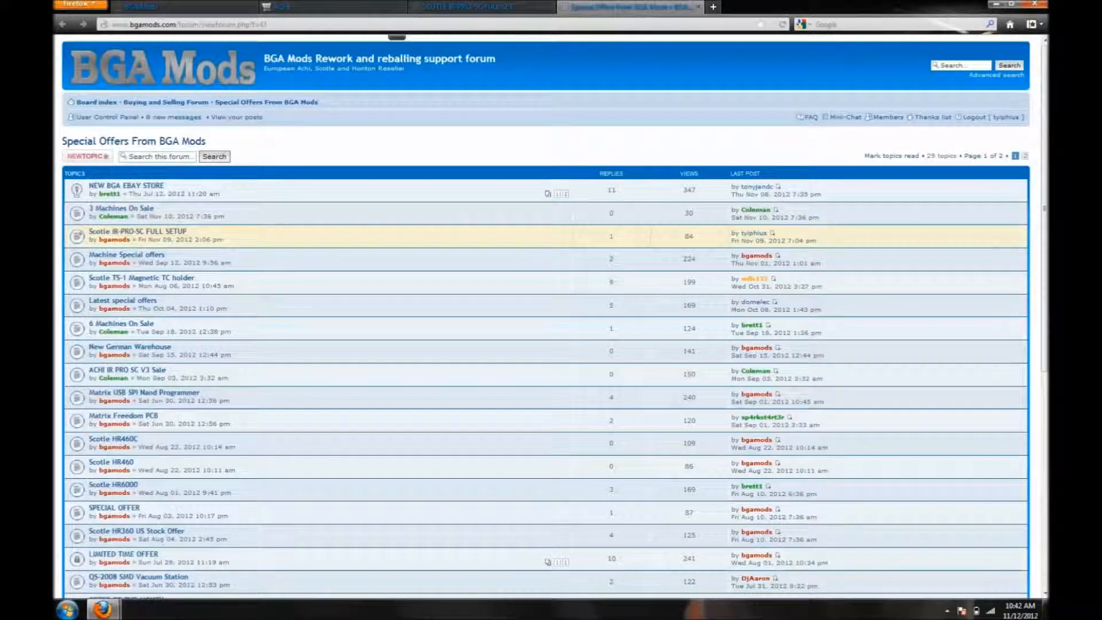
mouse_move(77, 537)
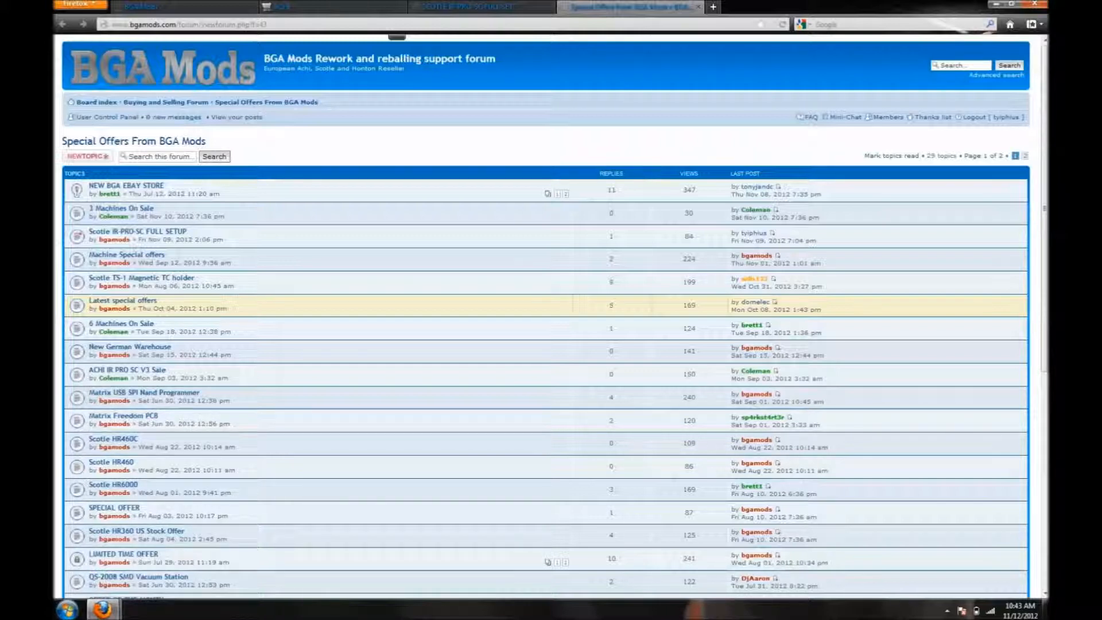
mouse_move(77, 190)
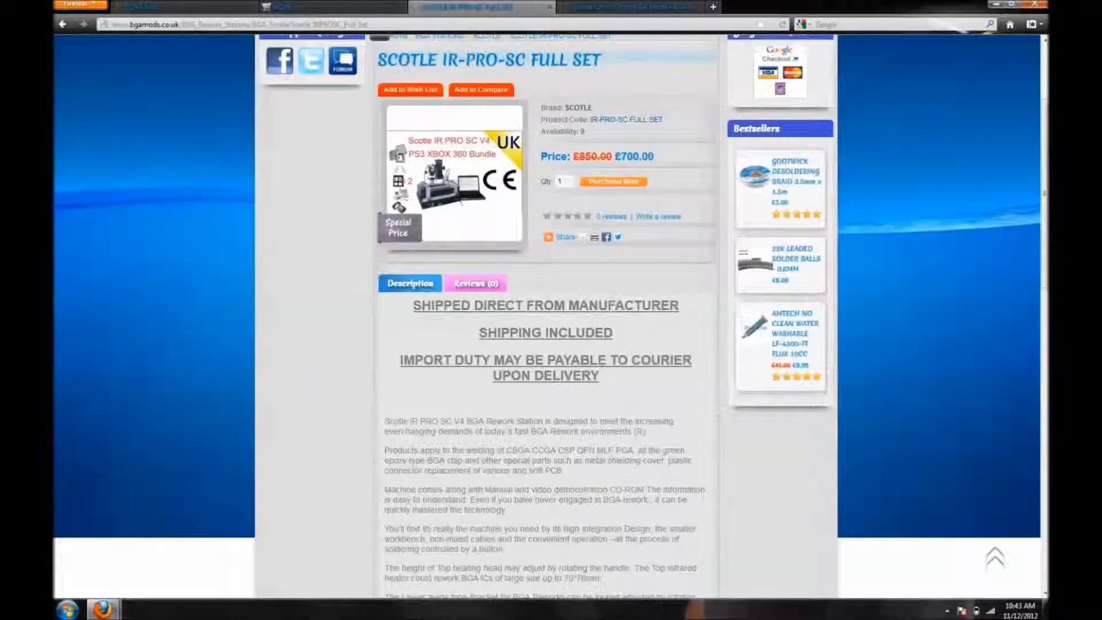
Step: View the Scotle IR-PRO-SC Full Set (£700.00) photo enlarged in the lightbox, then close it
scroll(up, 3)
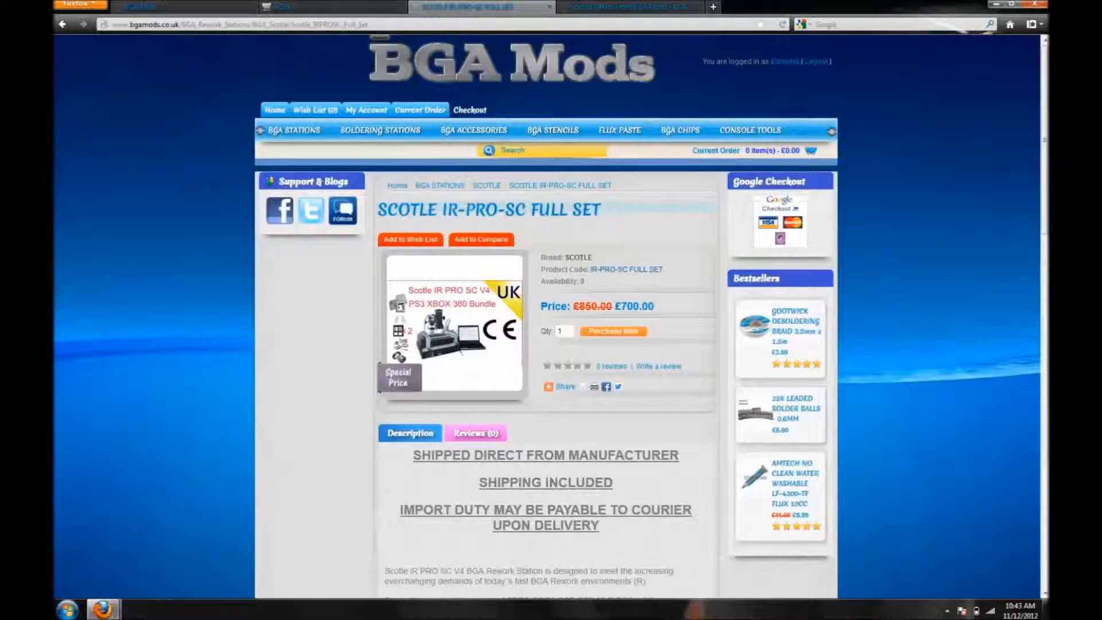
scroll(down, 3)
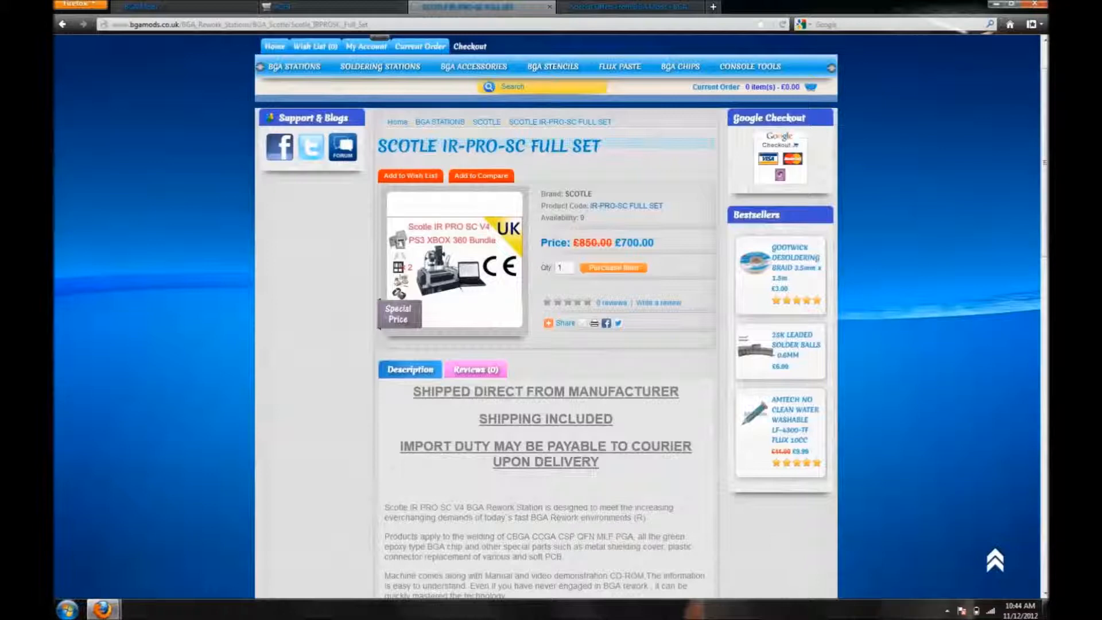
click(453, 264)
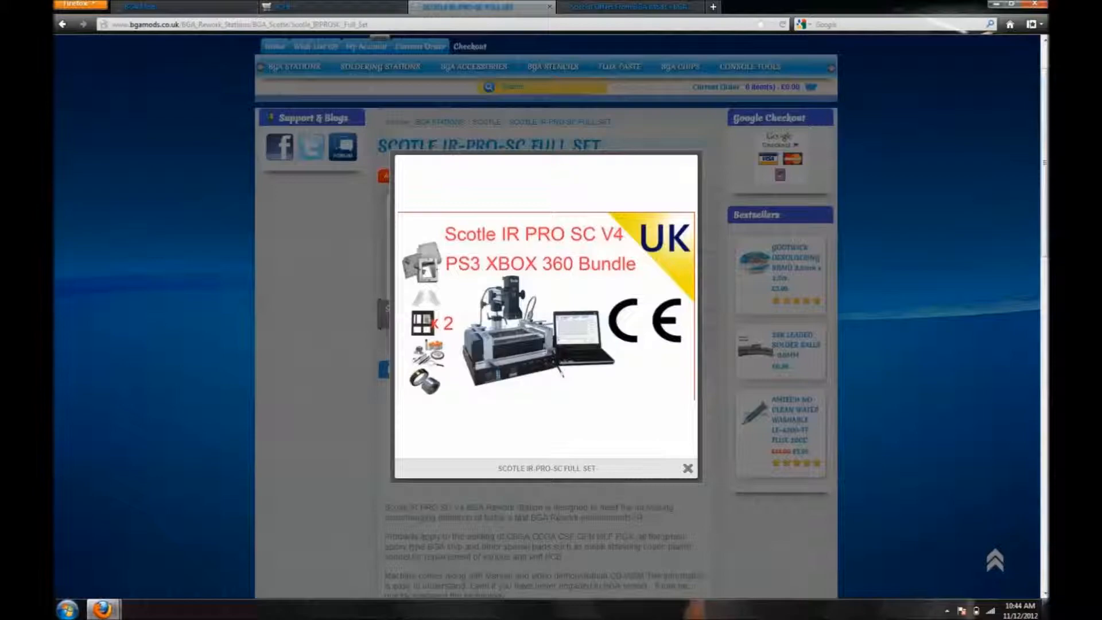
click(688, 468)
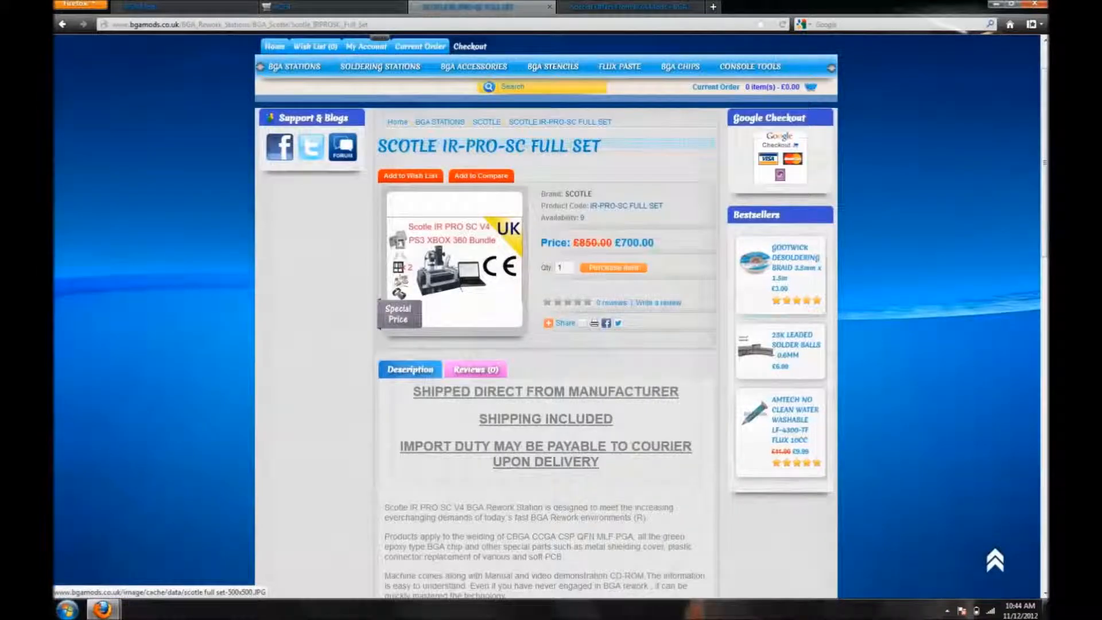
Step: Read through the product description, then return to the forum's Special Offers list
scroll(down, 3)
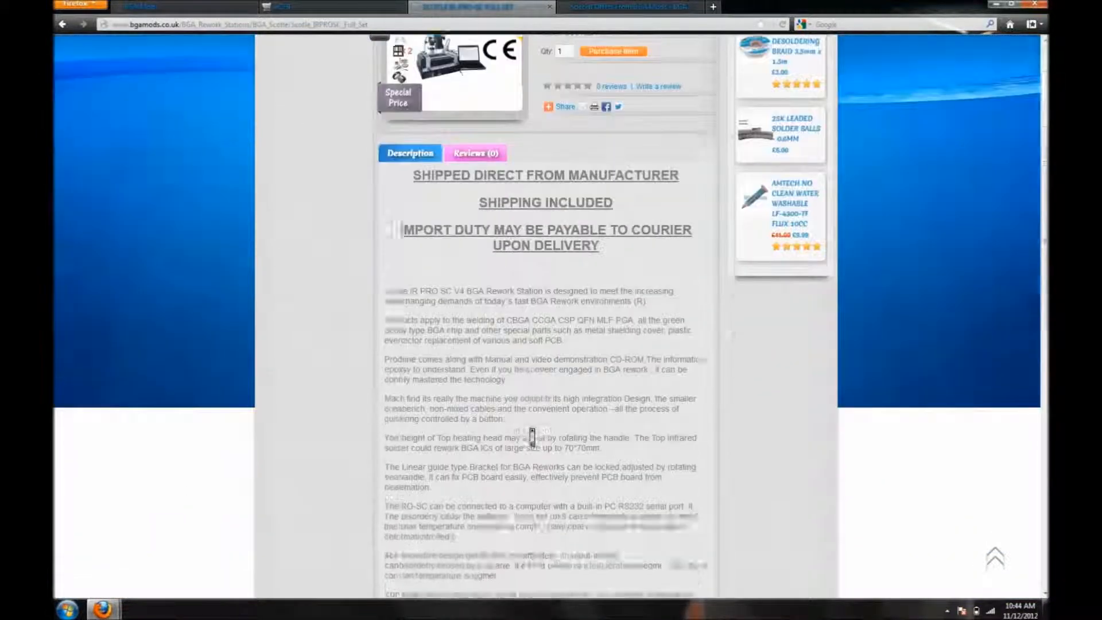
scroll(down, 3)
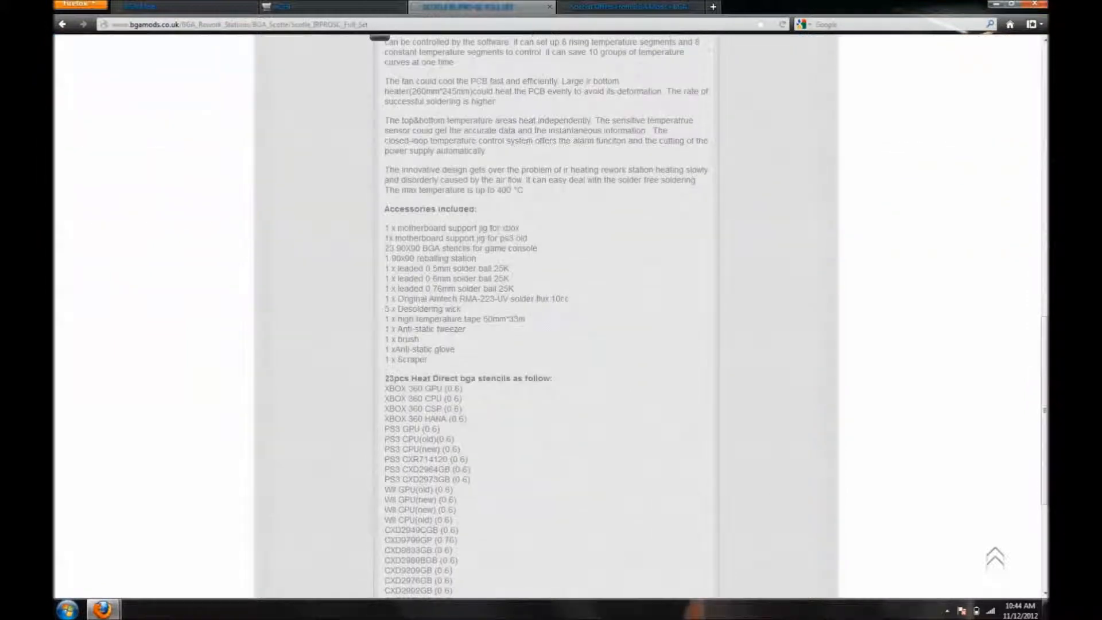
scroll(up, 3)
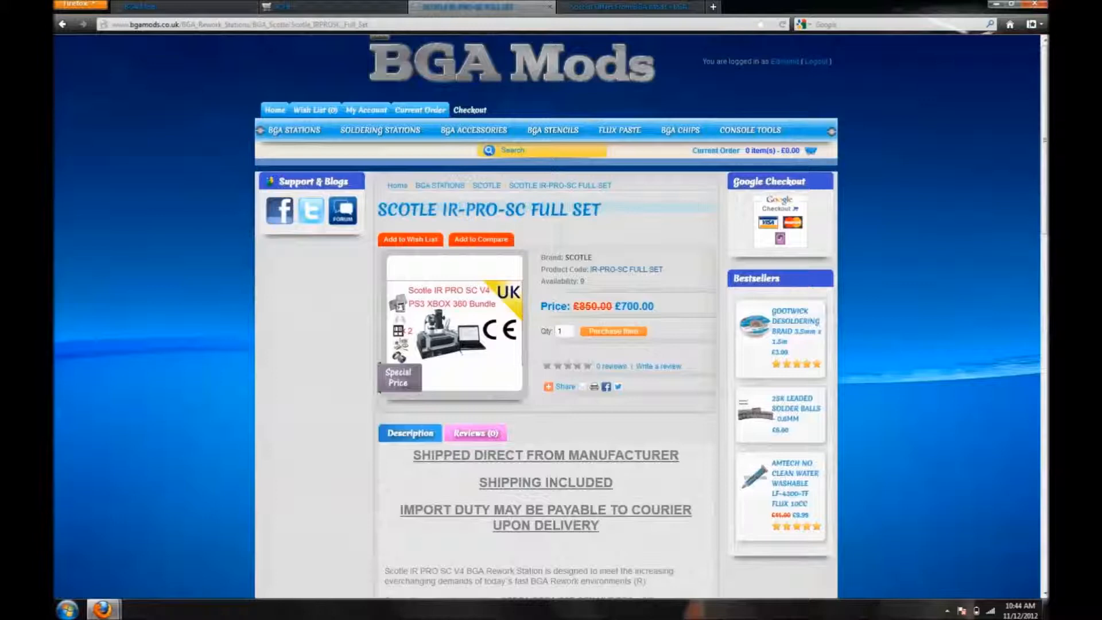
mouse_move(626, 7)
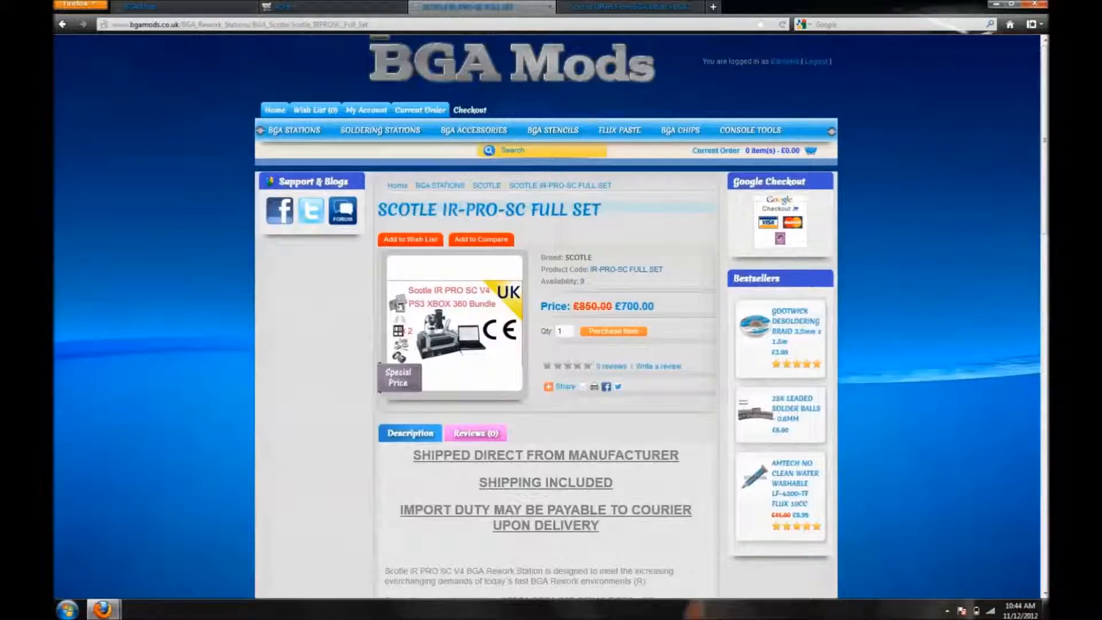
click(625, 7)
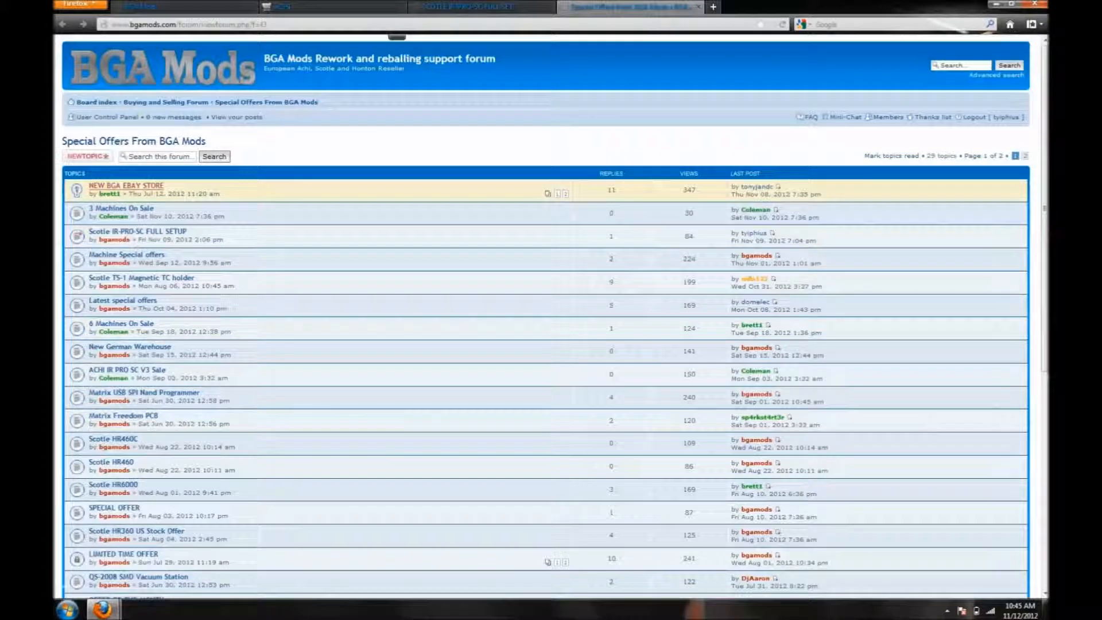
mouse_move(75, 236)
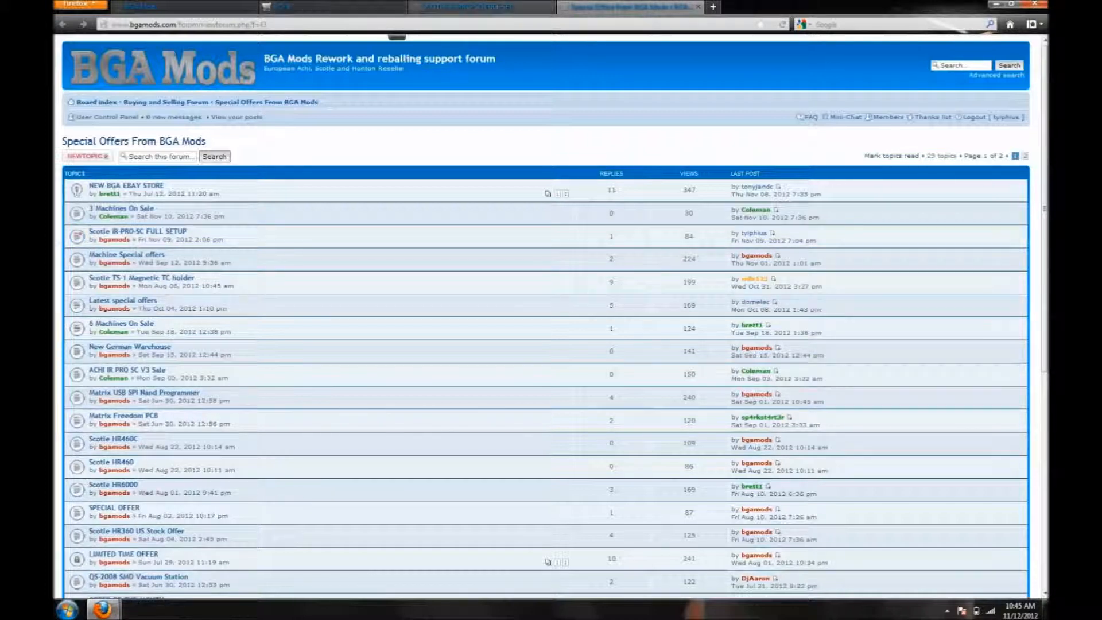
Step: Switch back to the UK shop tab with the Scotle IR-PRO-SC Full Set page (£700)
click(139, 231)
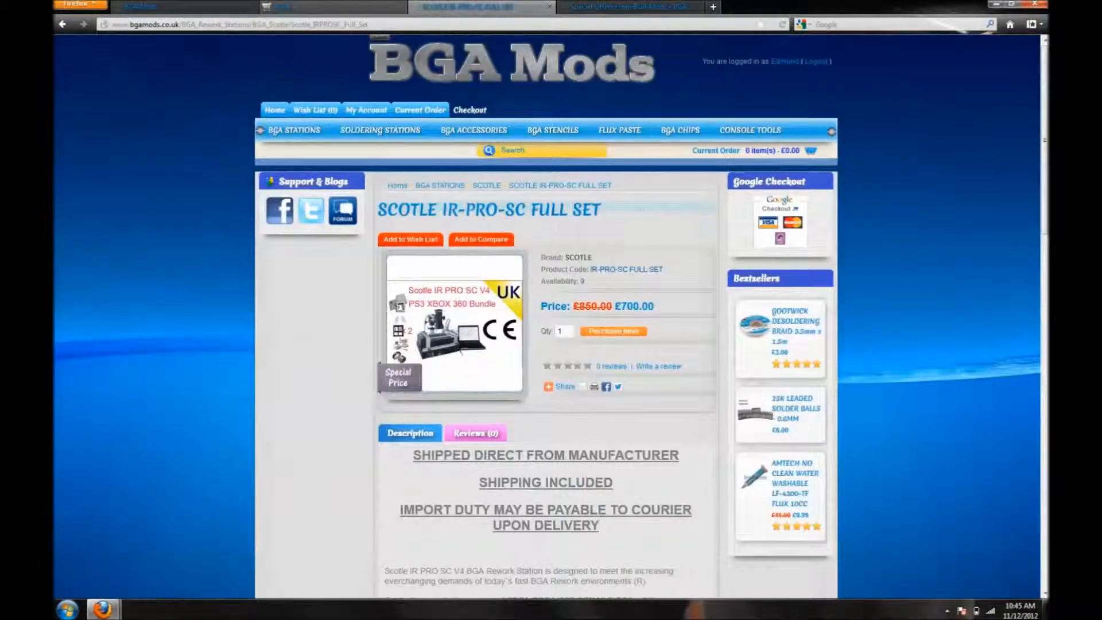